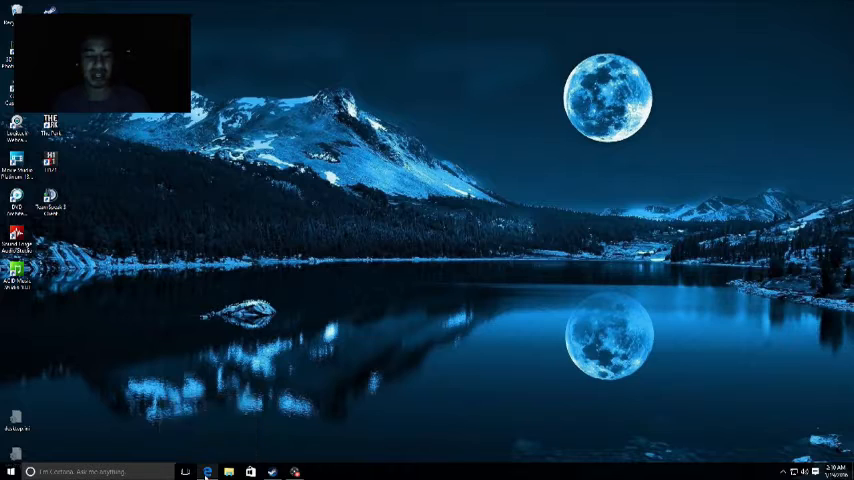
Step: Launch the browser from the desktop to reach the CSGOLotto site
click(208, 470)
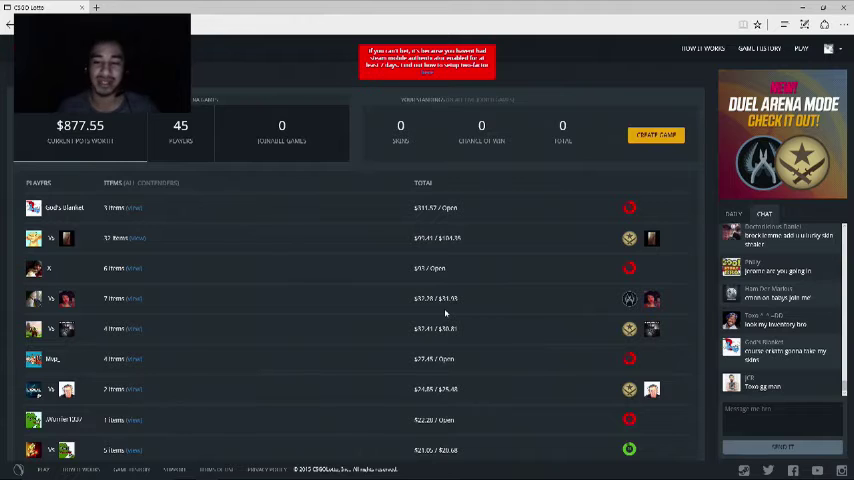
Step: Dismiss the Create Duel window and join one of the open duels instead
click(656, 136)
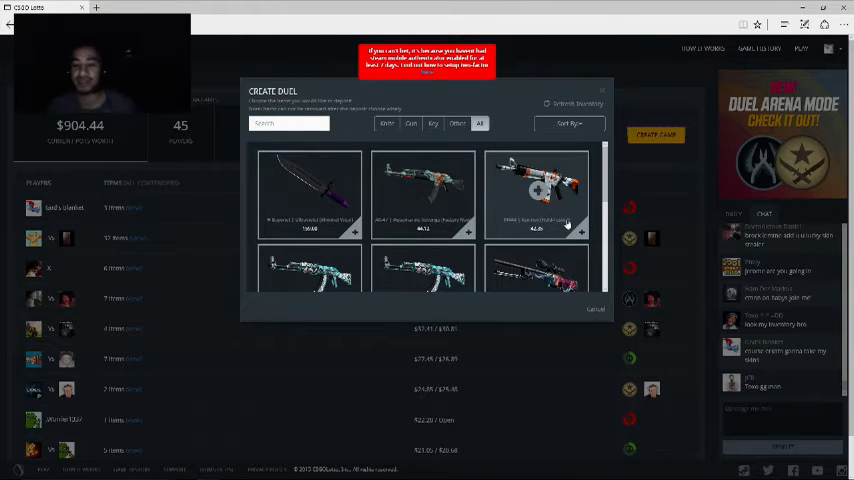
click(596, 308)
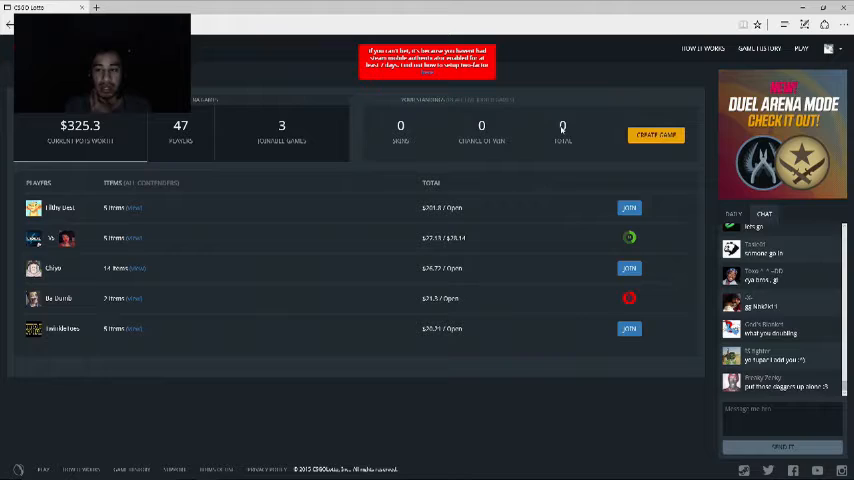
click(656, 134)
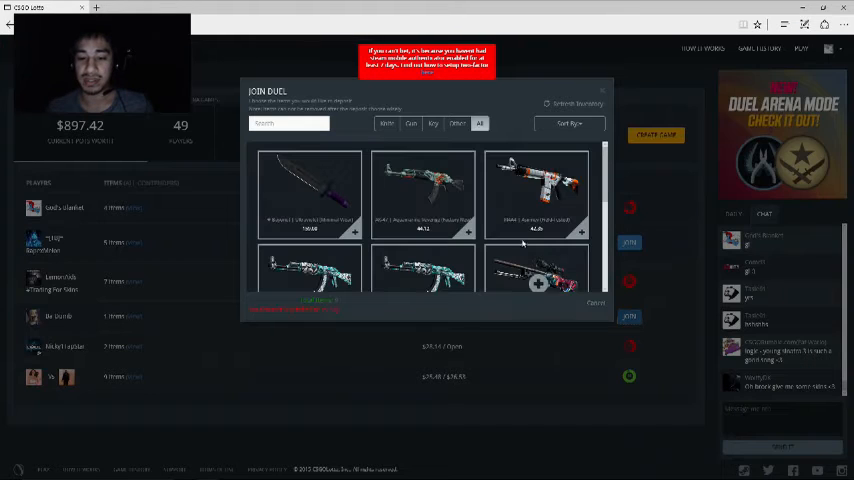
Step: Wager two skins including a rifle skin and send the trade request
click(536, 192)
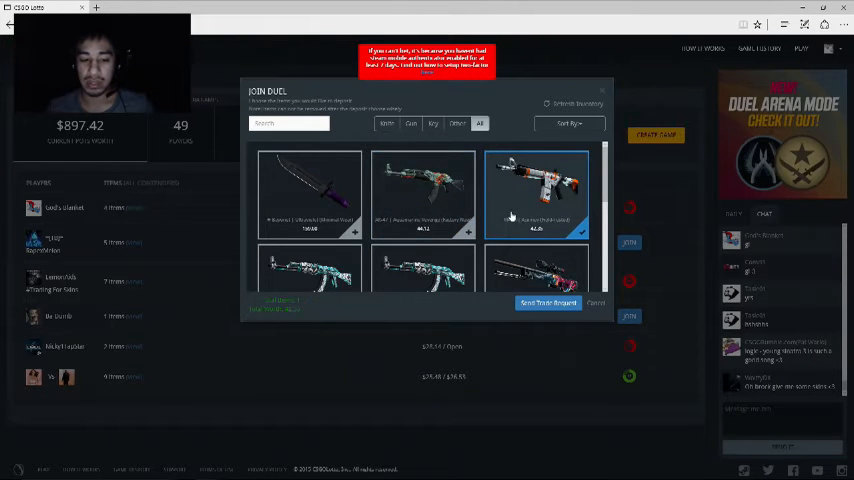
scroll(down, 3)
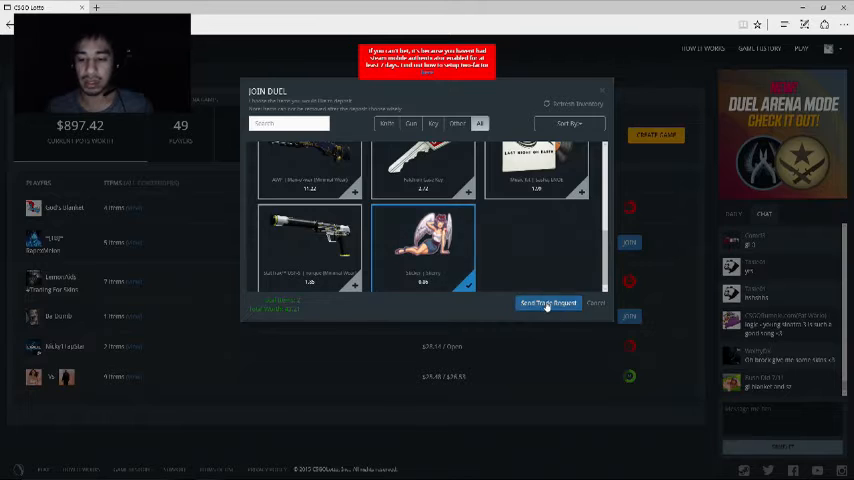
click(548, 304)
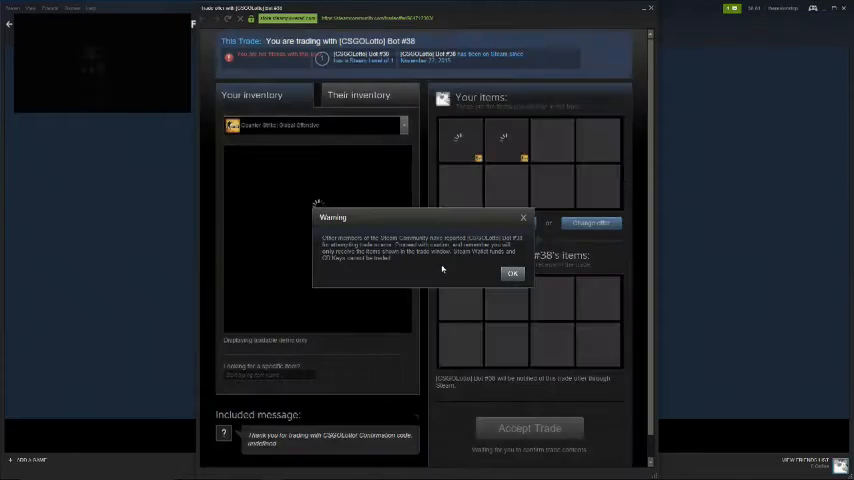
Step: Dismiss the warning, confirm the skins as a gift and accept the trade to the bot
click(512, 272)
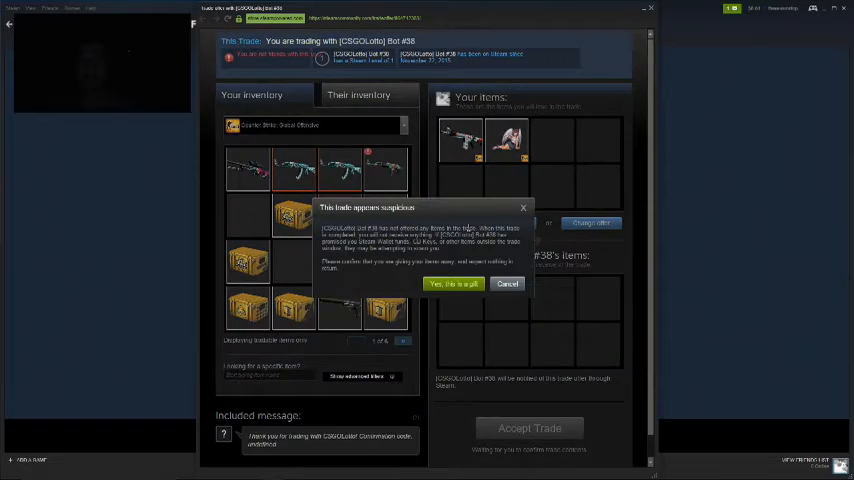
click(454, 284)
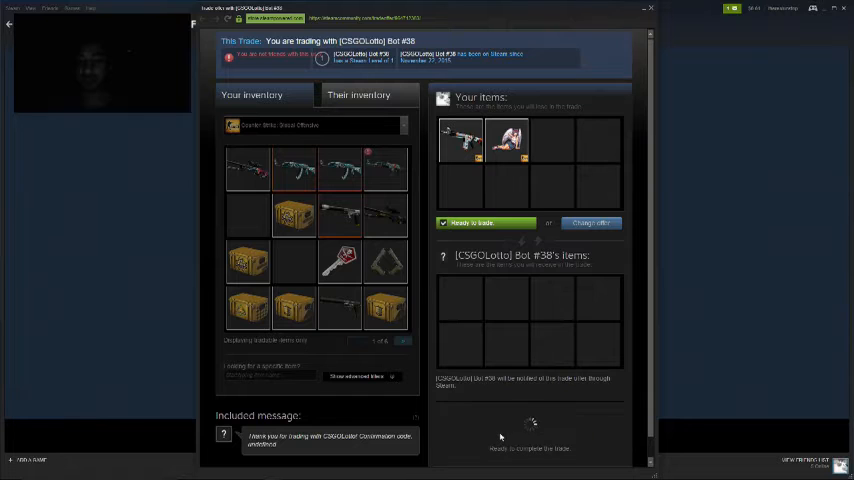
click(486, 222)
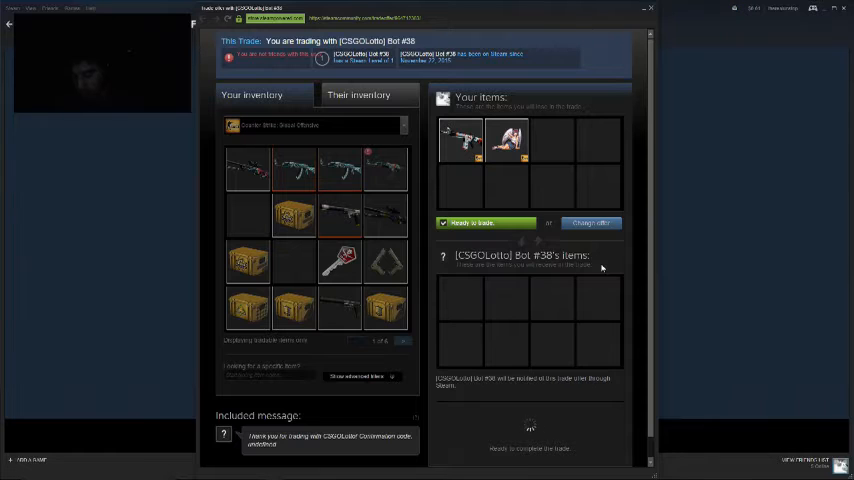
mouse_move(598, 276)
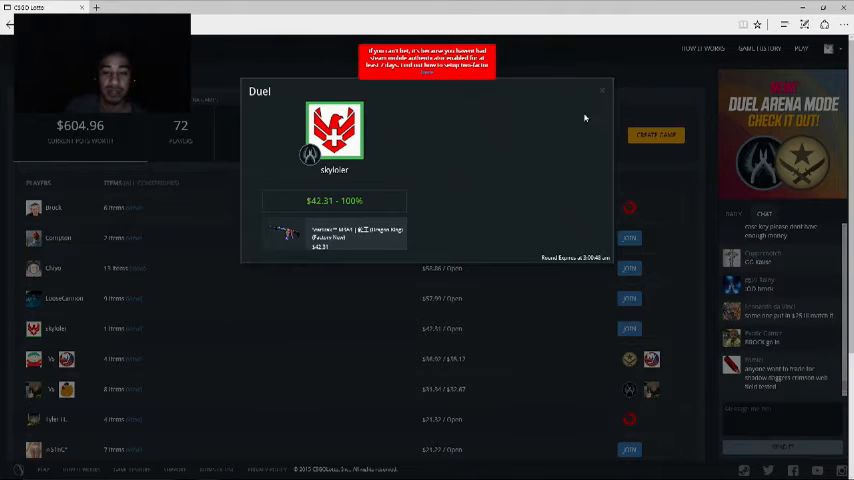
Step: Close the duel result window showing the $42.31 pot at 100%
click(604, 92)
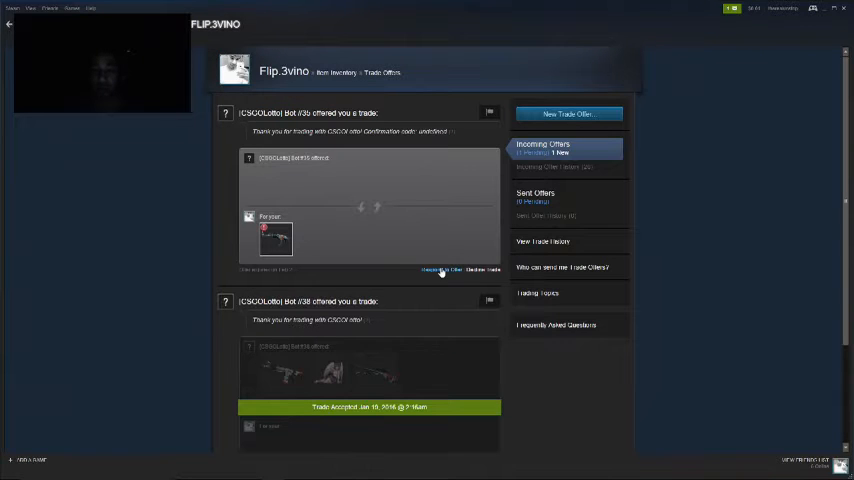
Step: Respond to the bot's offer, mark ready, accept it and acknowledge the confirmation notice
click(442, 270)
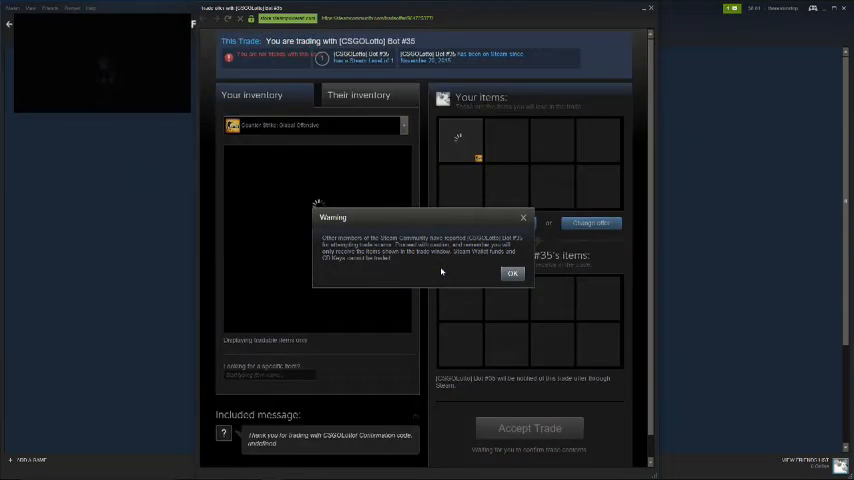
click(512, 272)
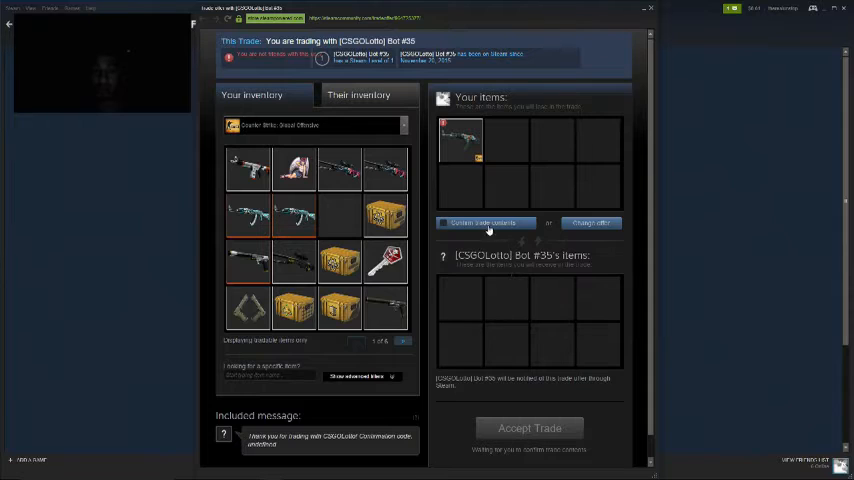
click(484, 222)
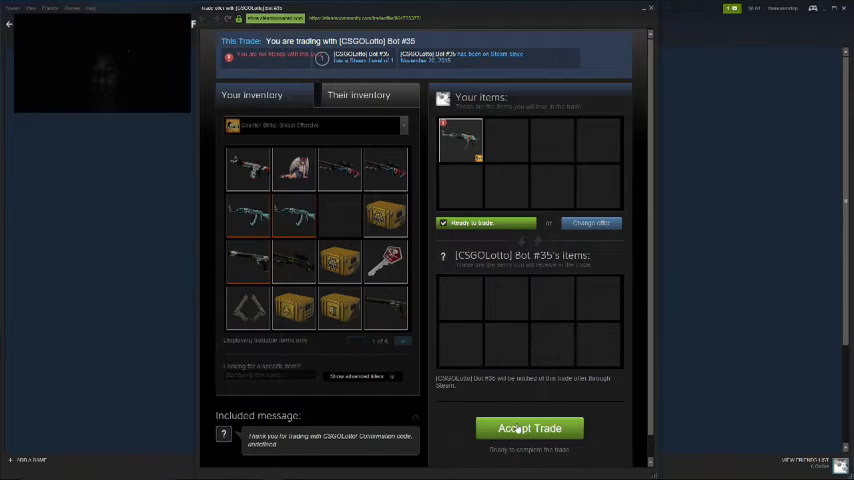
click(528, 428)
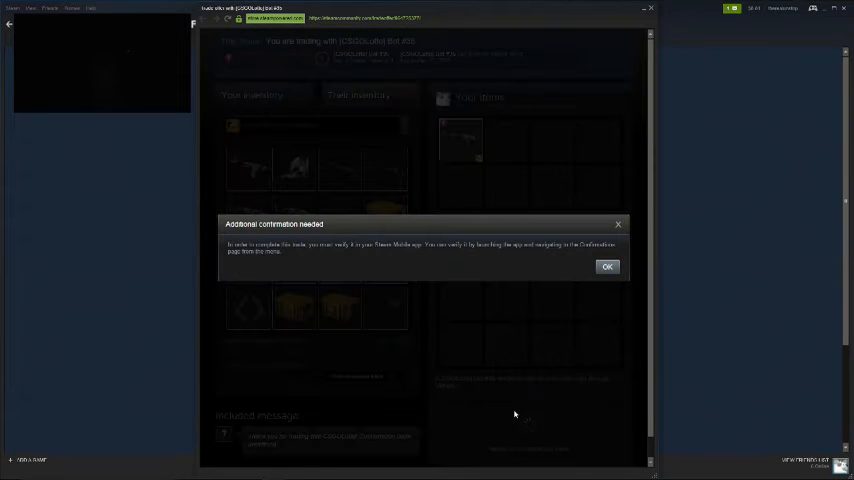
click(606, 266)
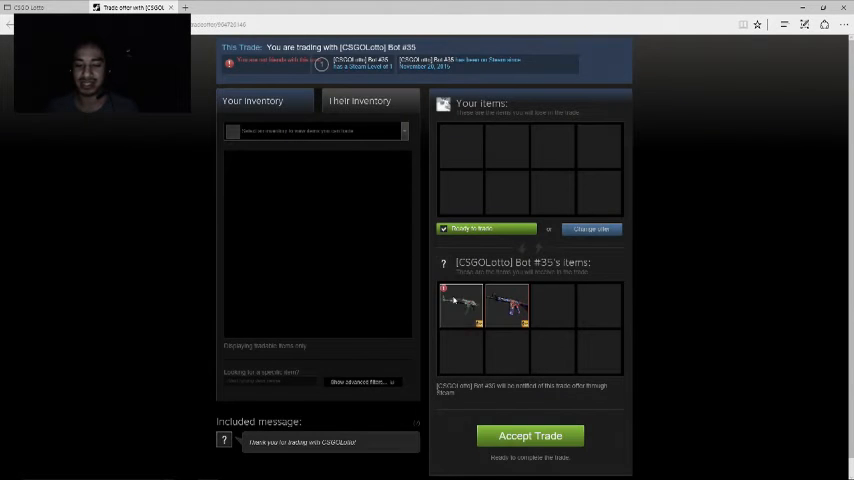
Step: Accept the trade delivering the won skins, then pick a skin for a new duel
click(530, 436)
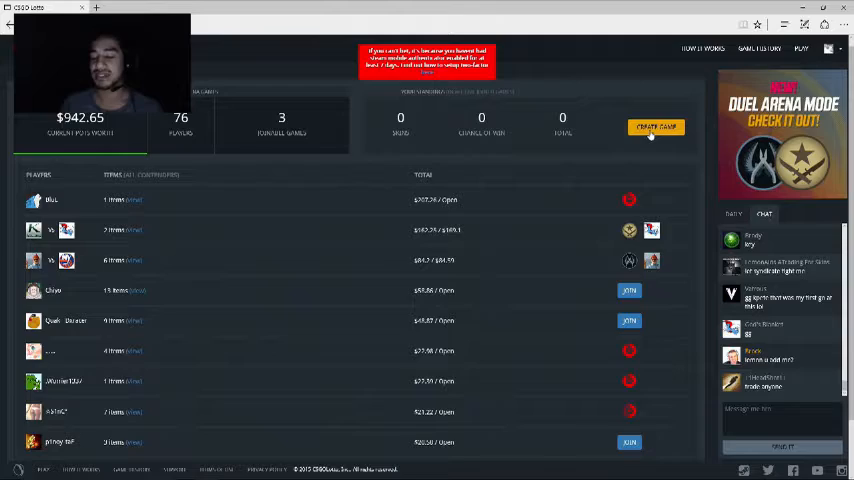
click(656, 128)
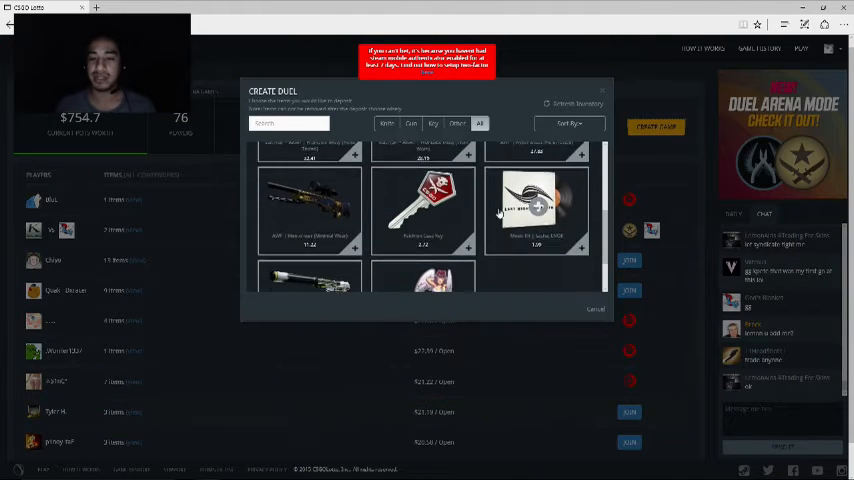
scroll(down, 3)
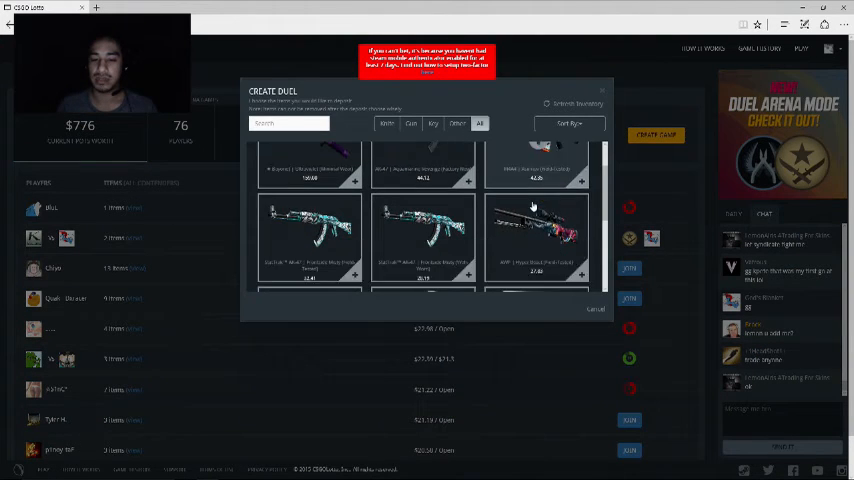
click(596, 308)
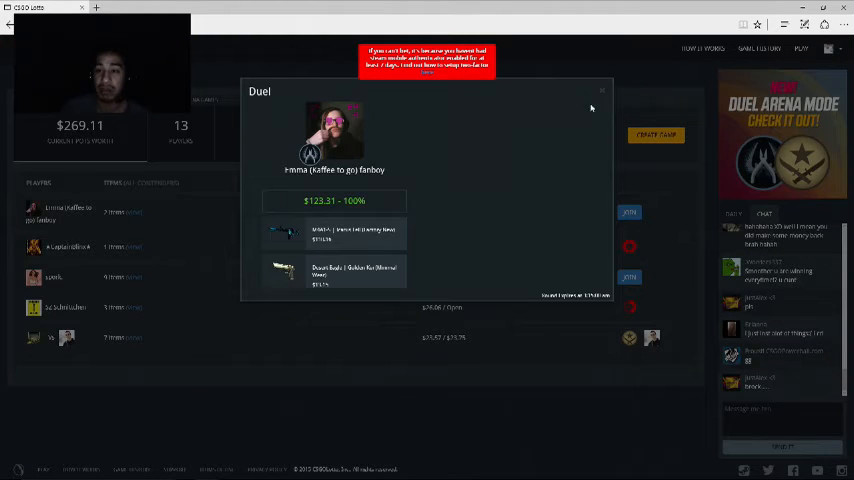
Step: Choose skins matching the duel's value and send them as the deposit
click(628, 212)
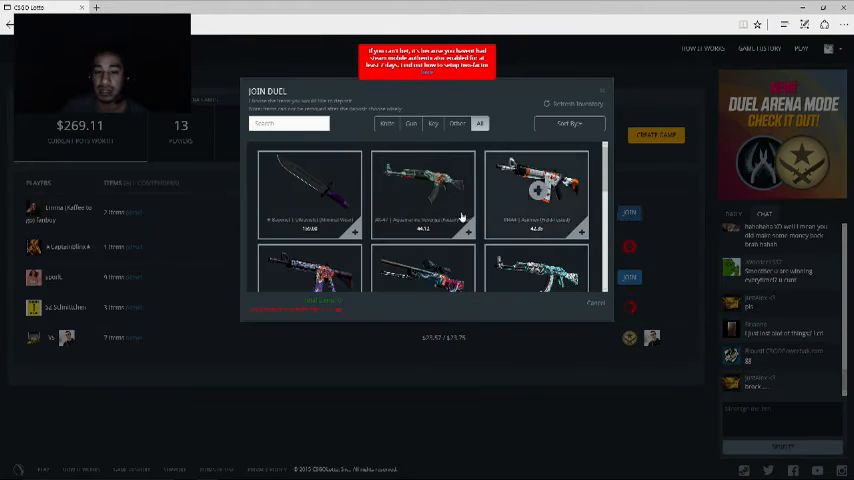
click(308, 180)
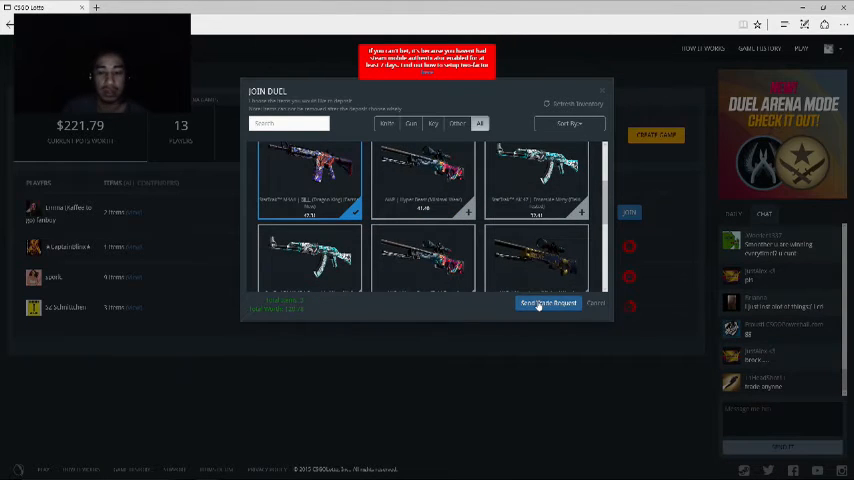
click(548, 302)
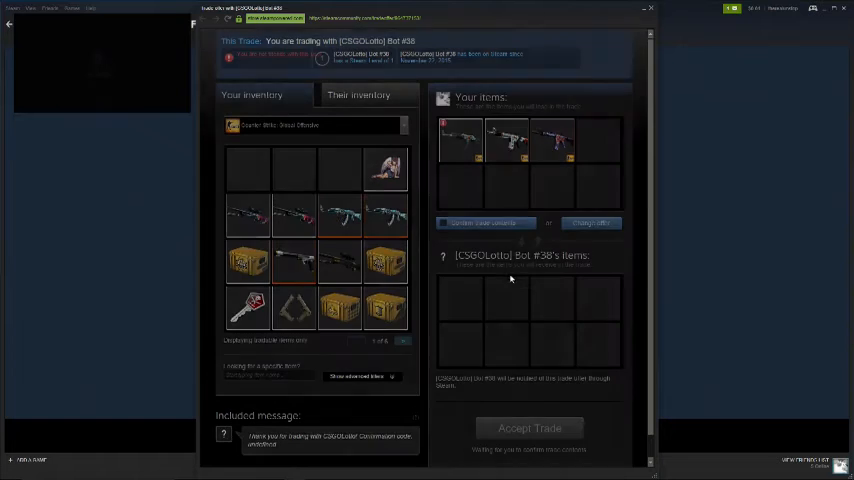
Step: Mark the deposit trade ready, accept it and dismiss the confirmation notice
click(484, 224)
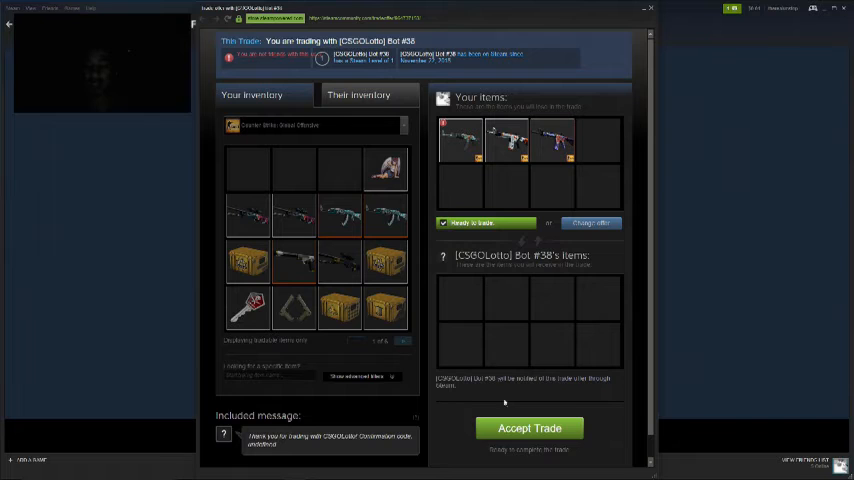
click(528, 428)
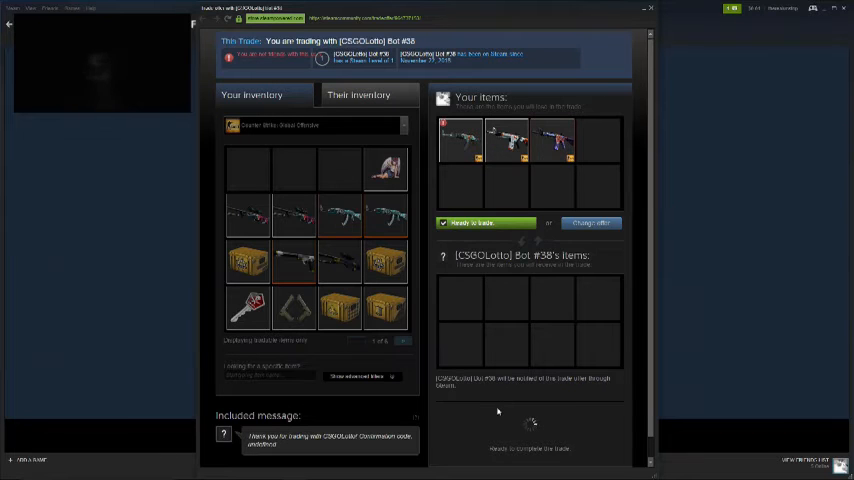
click(488, 222)
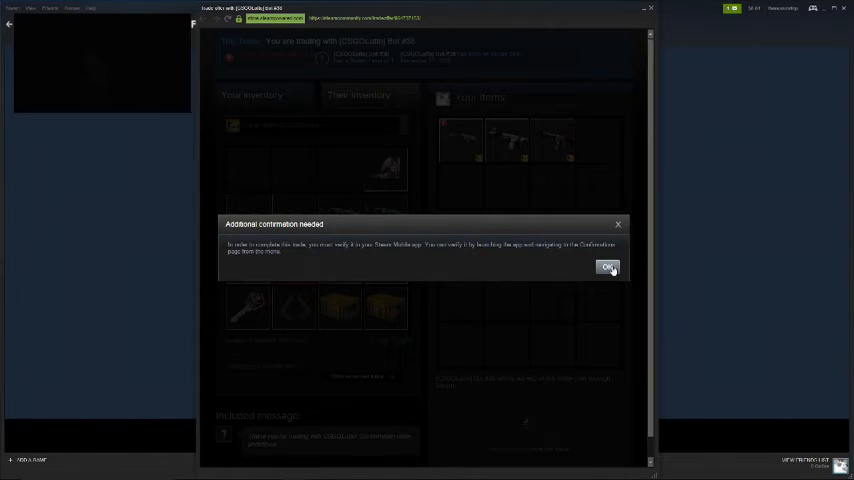
click(608, 268)
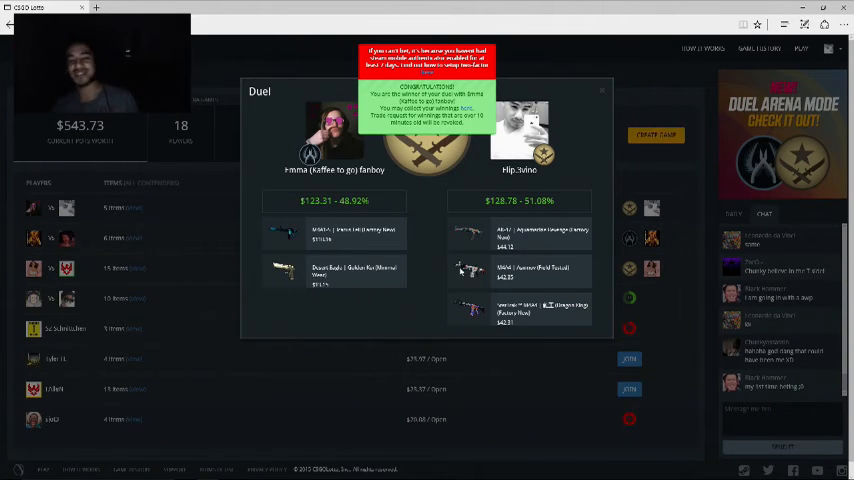
mouse_move(466, 110)
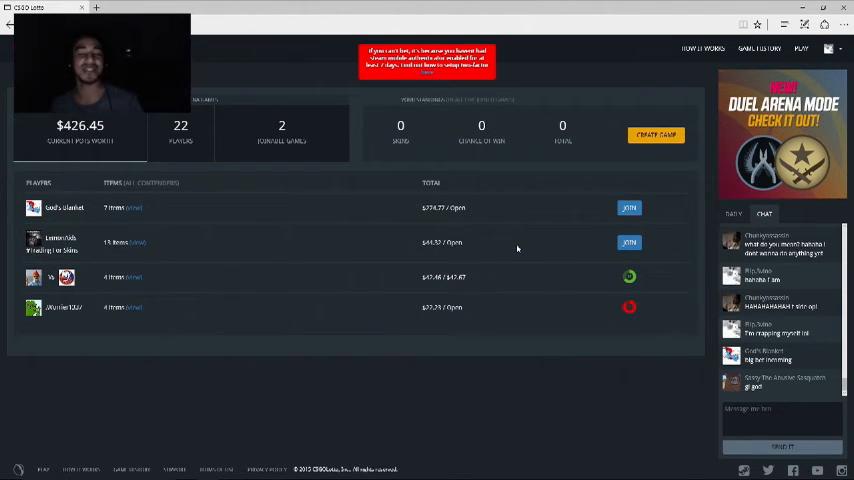
Step: Close the finished duel and start creating a new one from the duels list
click(628, 208)
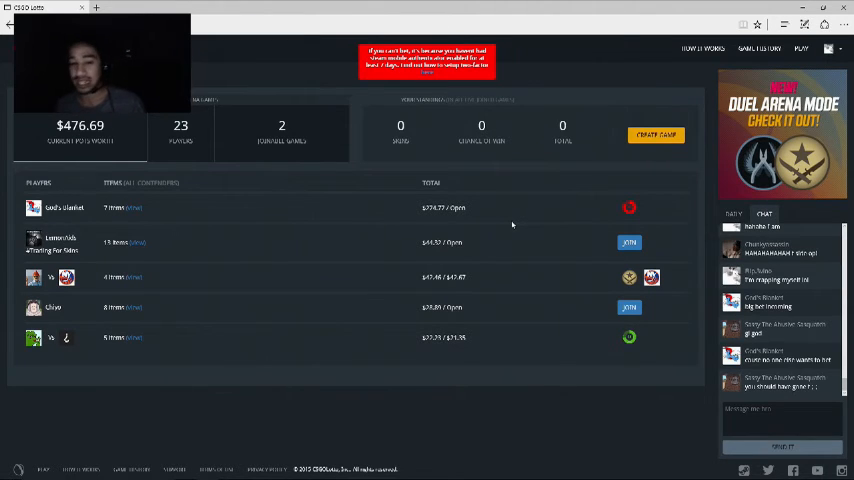
click(656, 134)
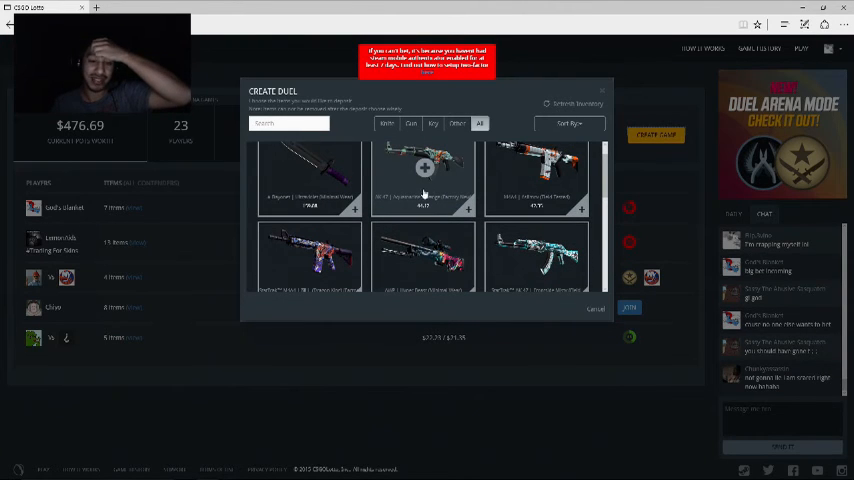
Step: Scroll down through the Create Duel inventory grid to review the available skins to stake
scroll(down, 3)
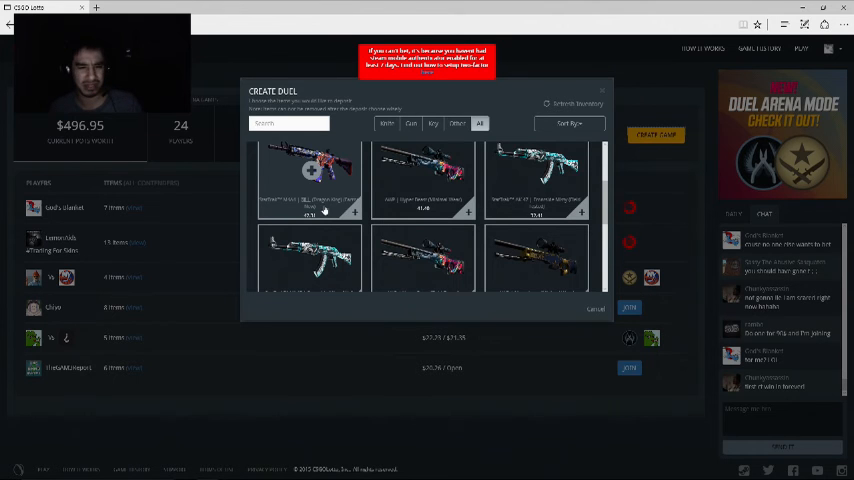
scroll(down, 3)
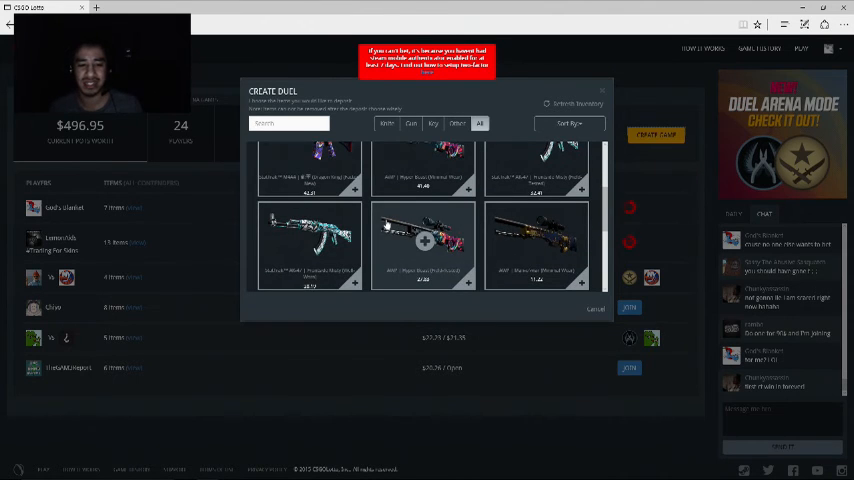
scroll(down, 3)
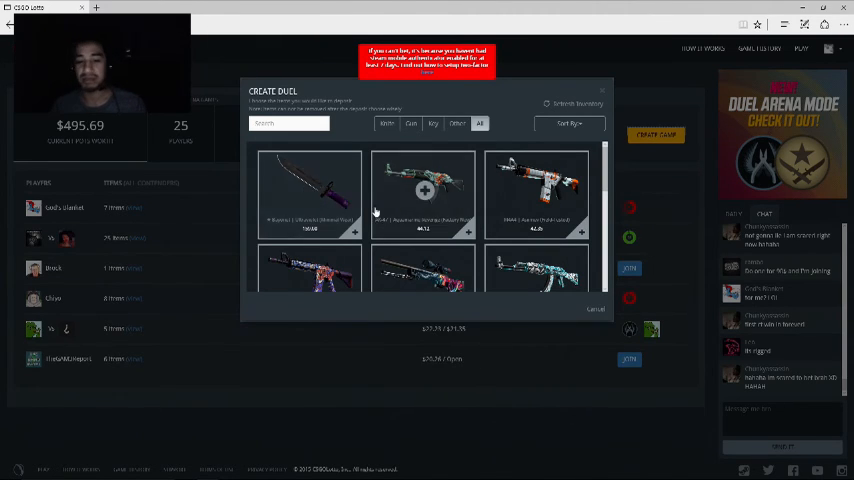
scroll(down, 3)
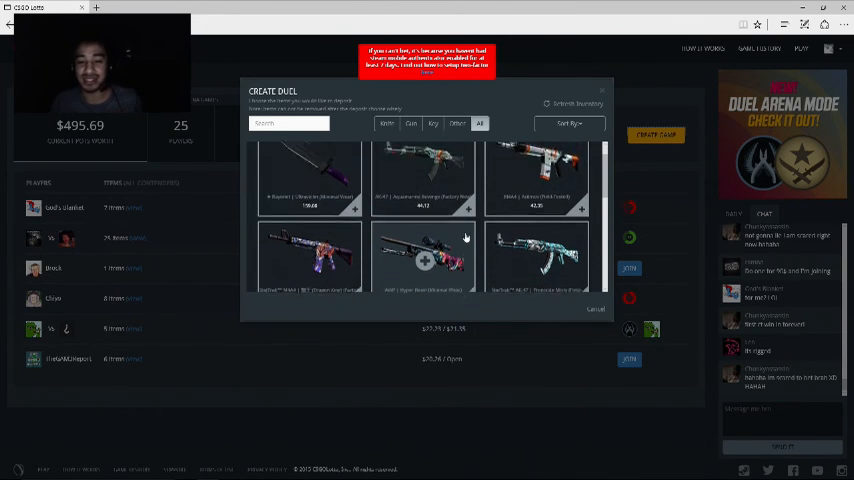
scroll(down, 3)
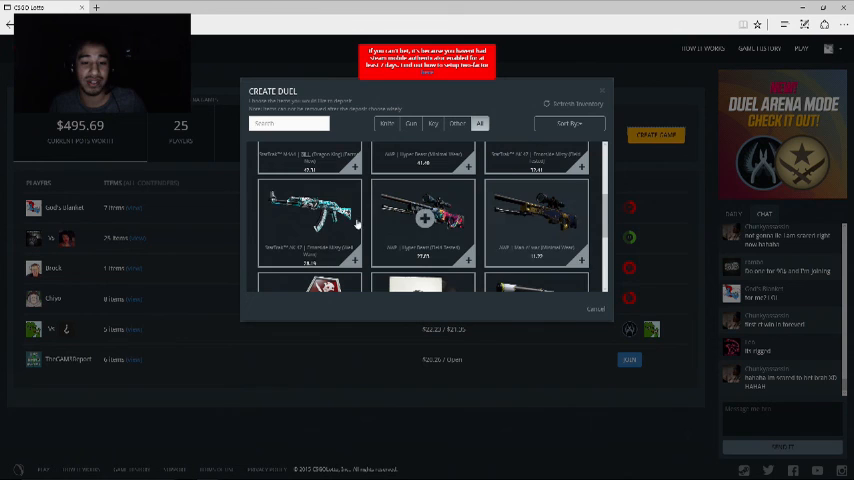
scroll(down, 3)
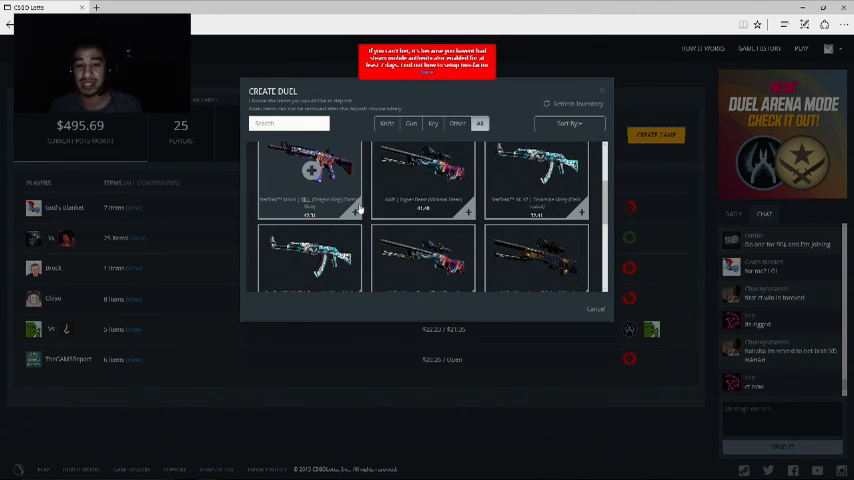
scroll(down, 3)
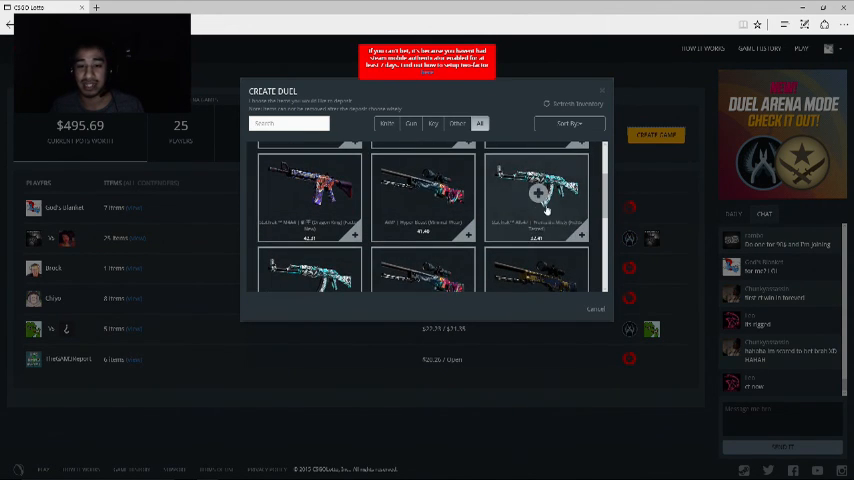
scroll(down, 3)
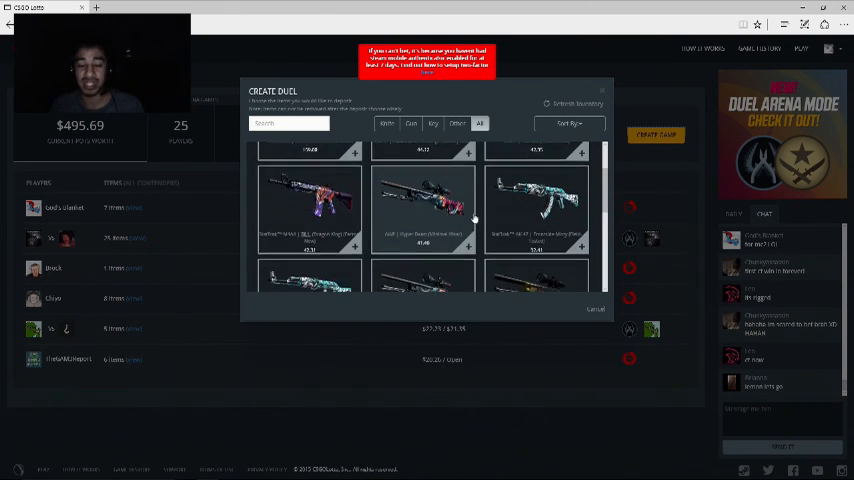
scroll(down, 3)
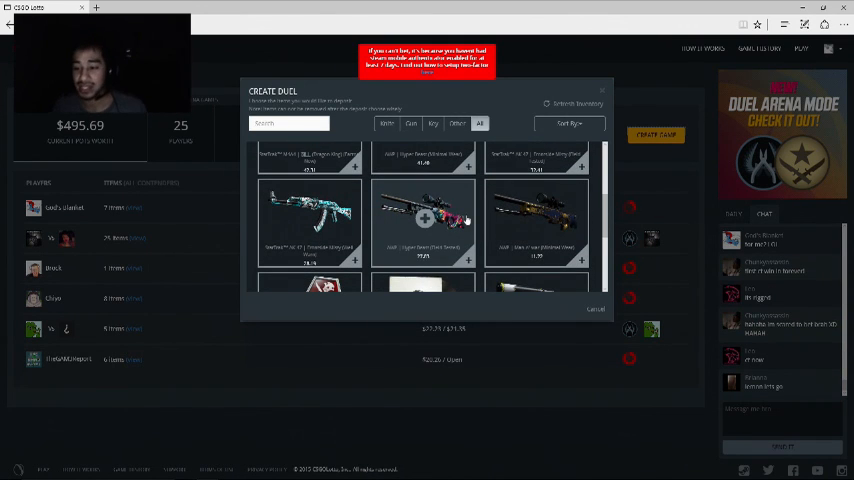